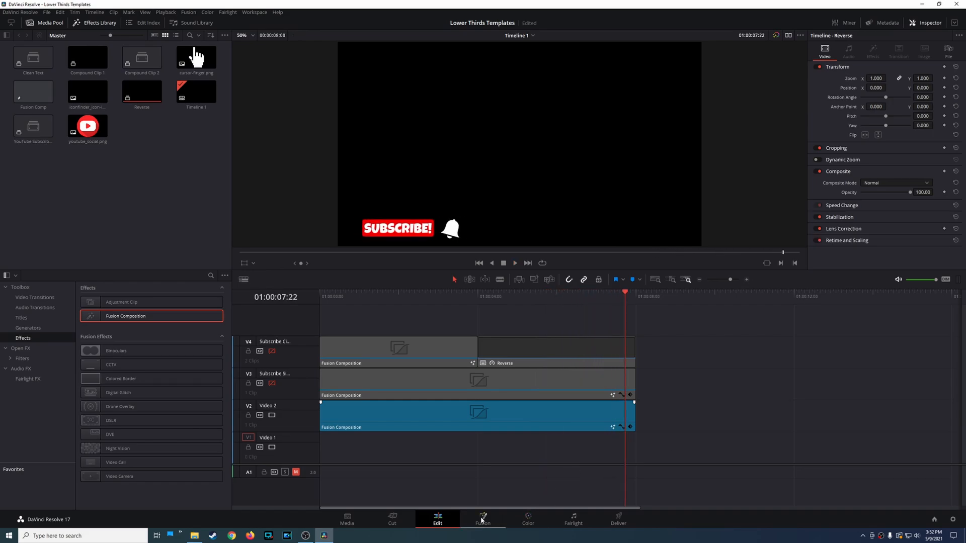
- Review the subscribe composition's Bell, Transform, Background and Merge nodes in the Fusion node graph
click(482, 517)
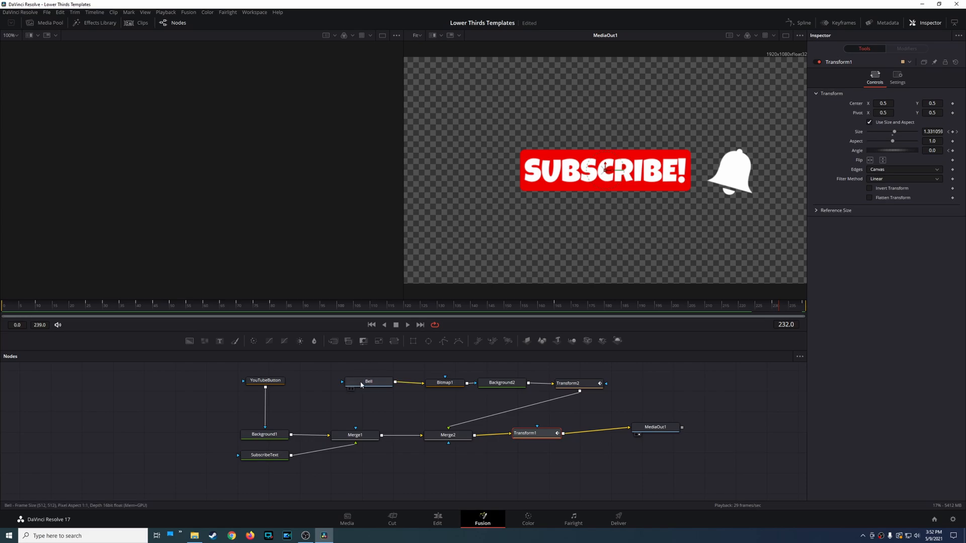
click(368, 381)
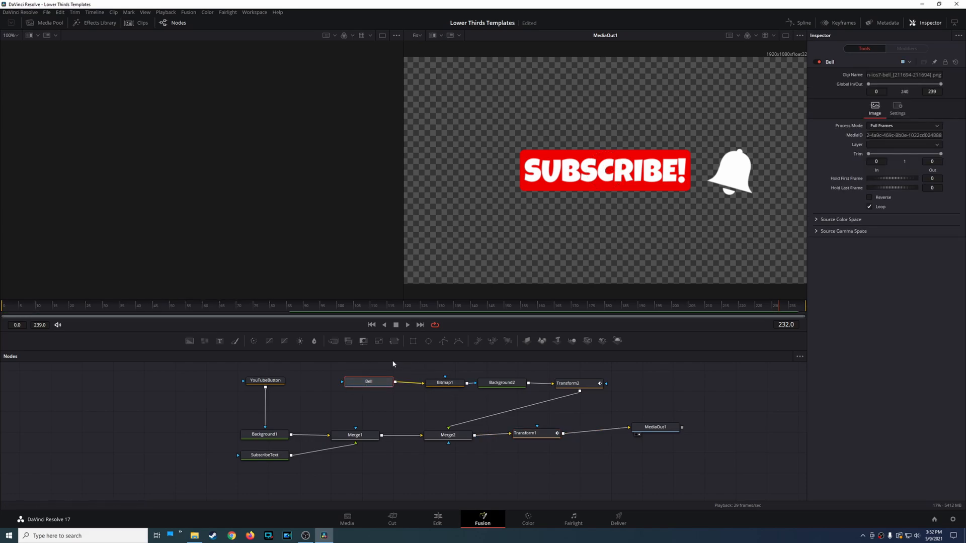
click(448, 435)
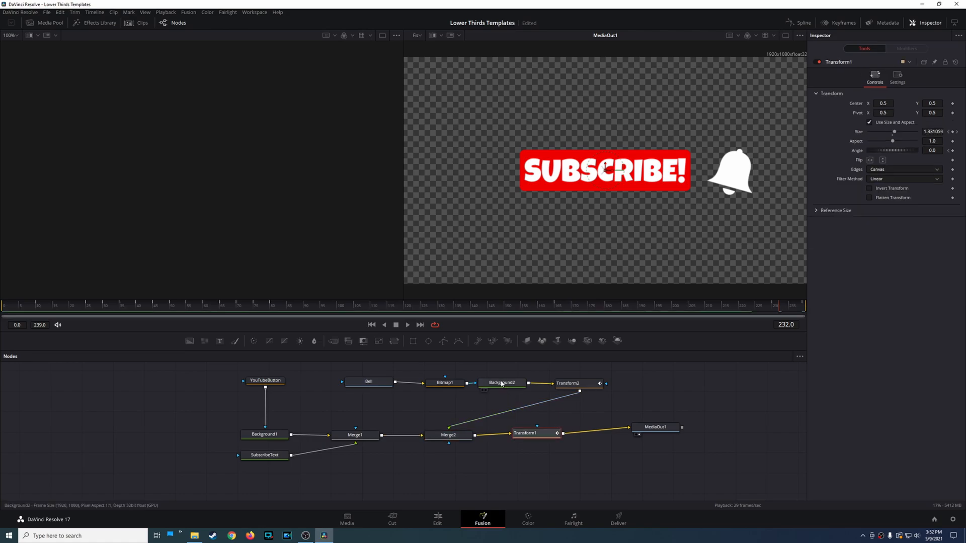
click(502, 382)
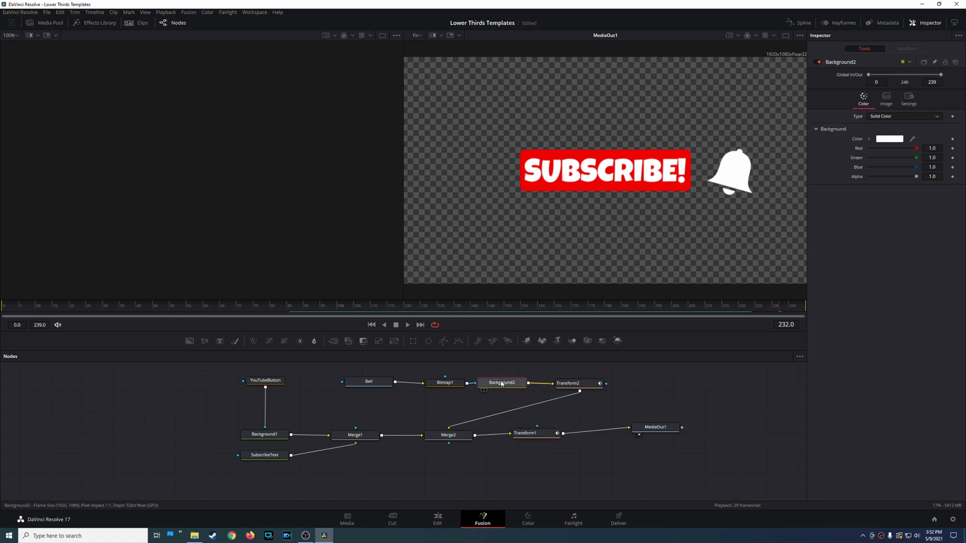
click(570, 383)
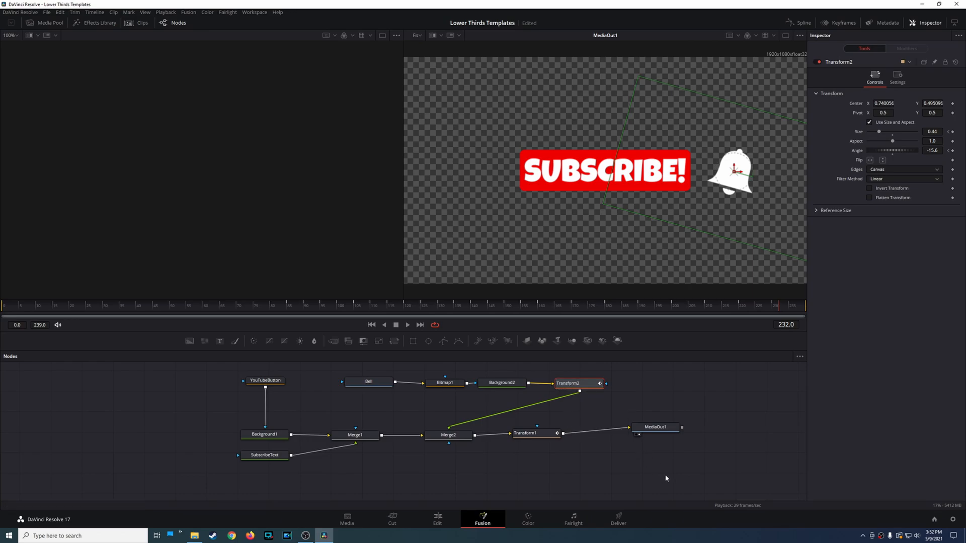
mouse_move(697, 388)
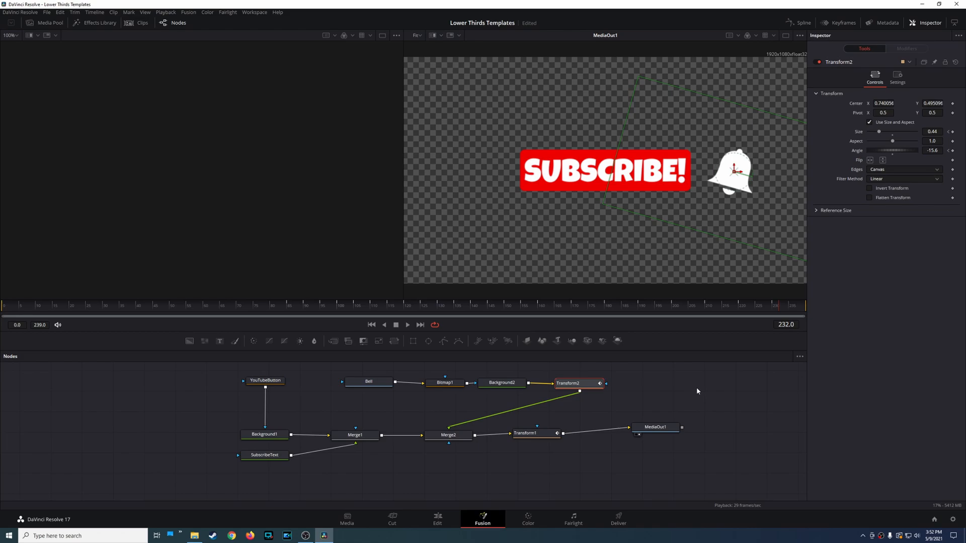
click(529, 433)
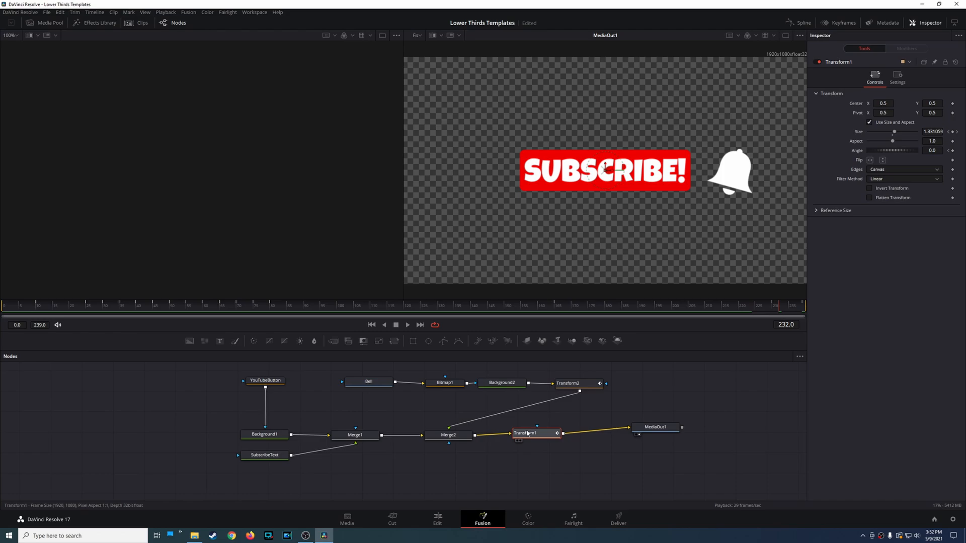
click(448, 435)
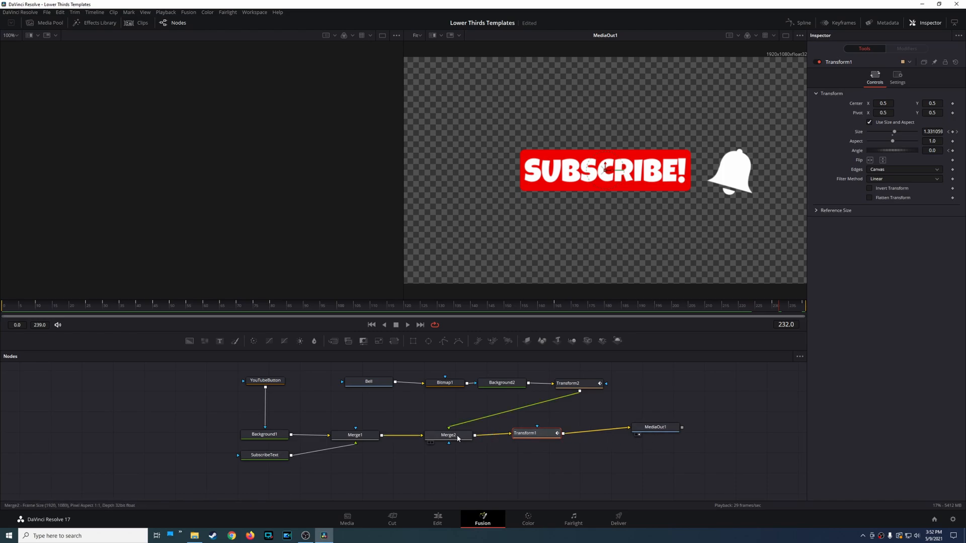
click(447, 435)
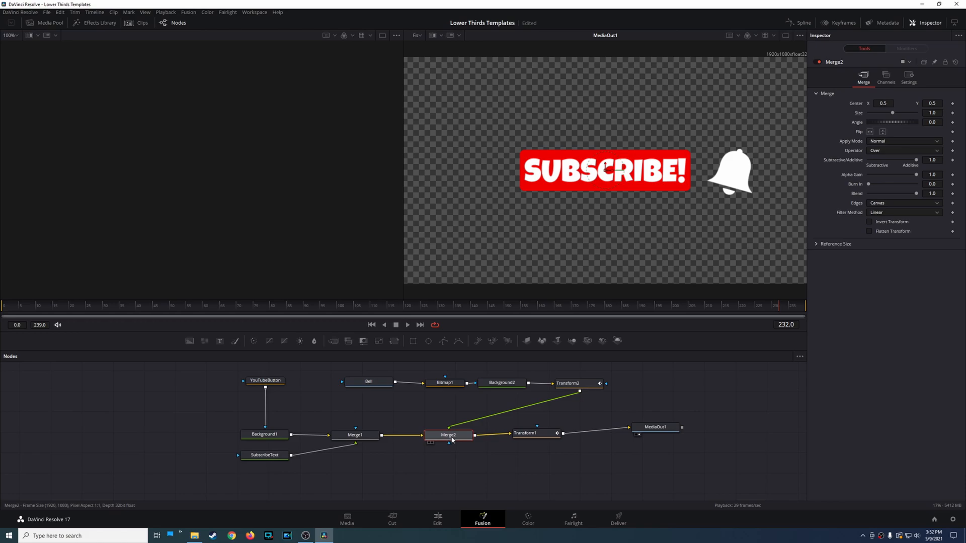
mouse_move(487, 455)
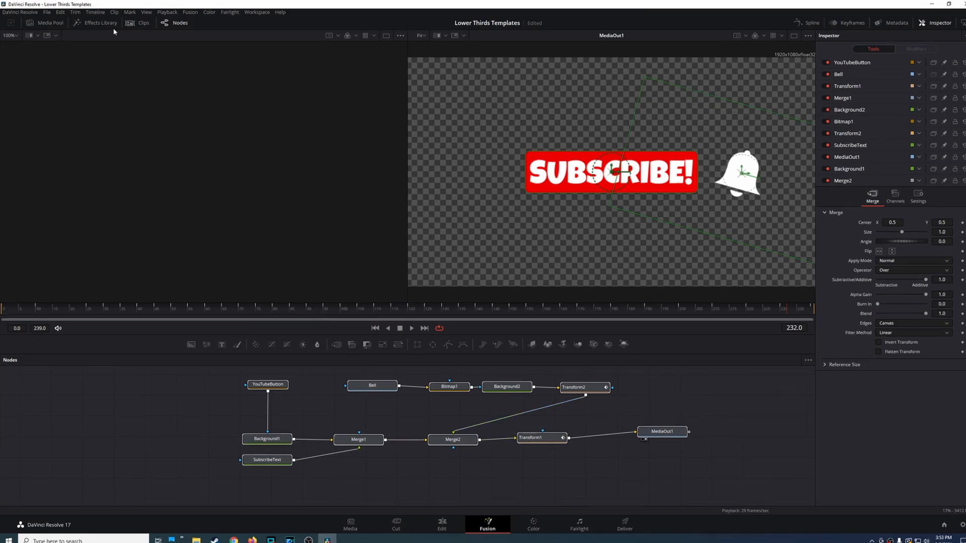
- Start exporting the composition via File > Export > Fusion Composition
click(48, 12)
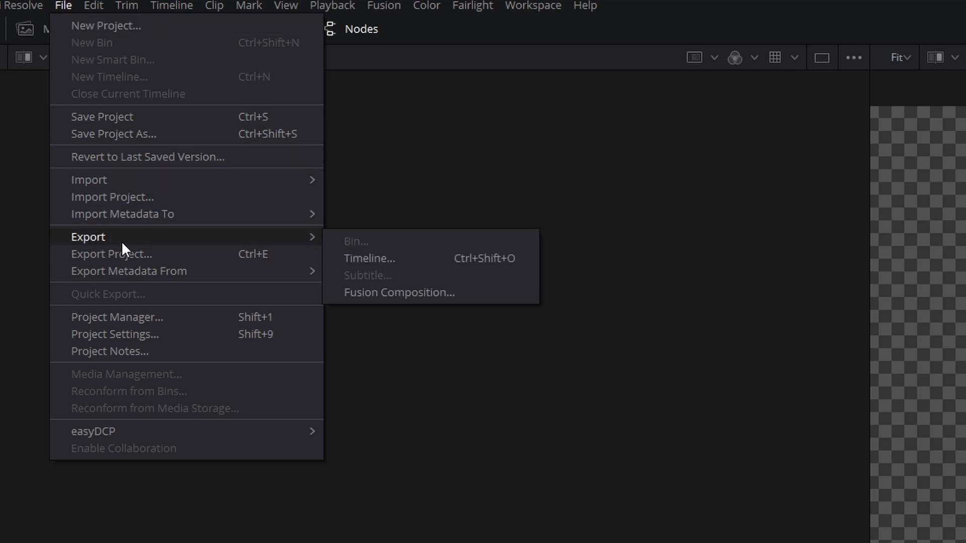
mouse_move(422, 307)
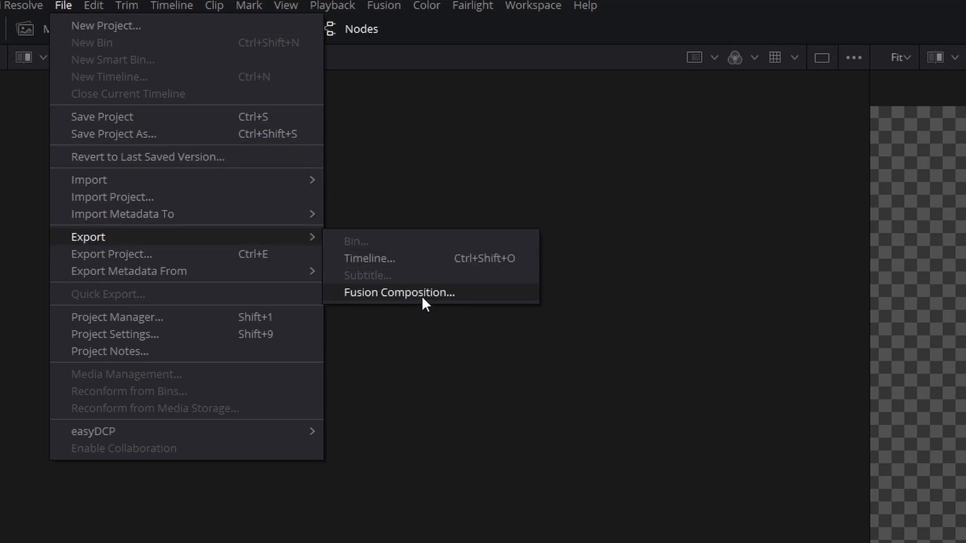
click(398, 292)
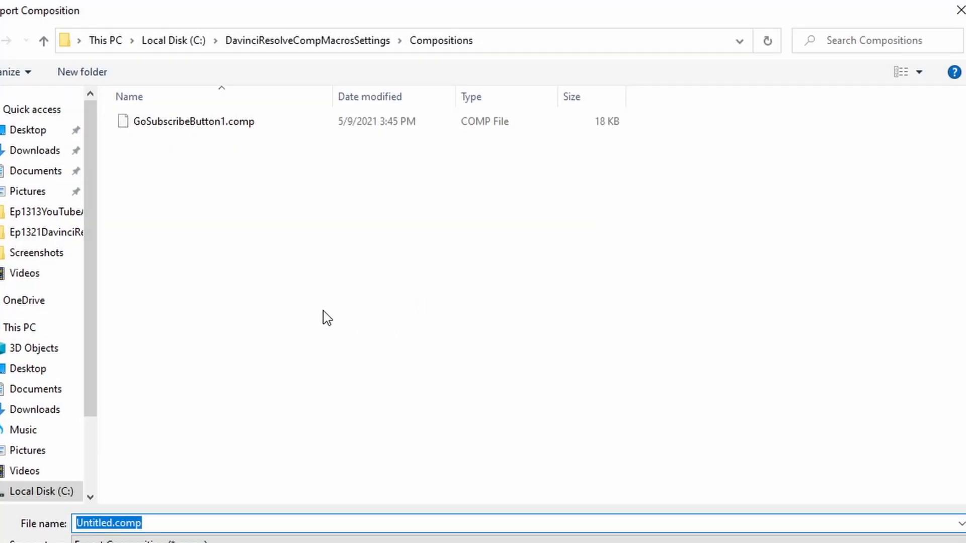
mouse_move(203, 41)
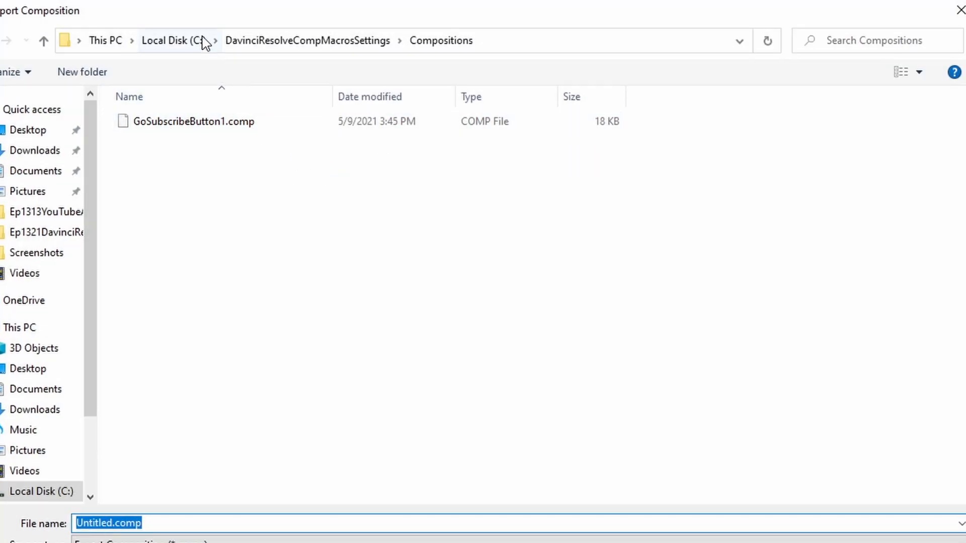
- Name the exported file TestSubButton.comp in the Compositions folder and save it
click(165, 123)
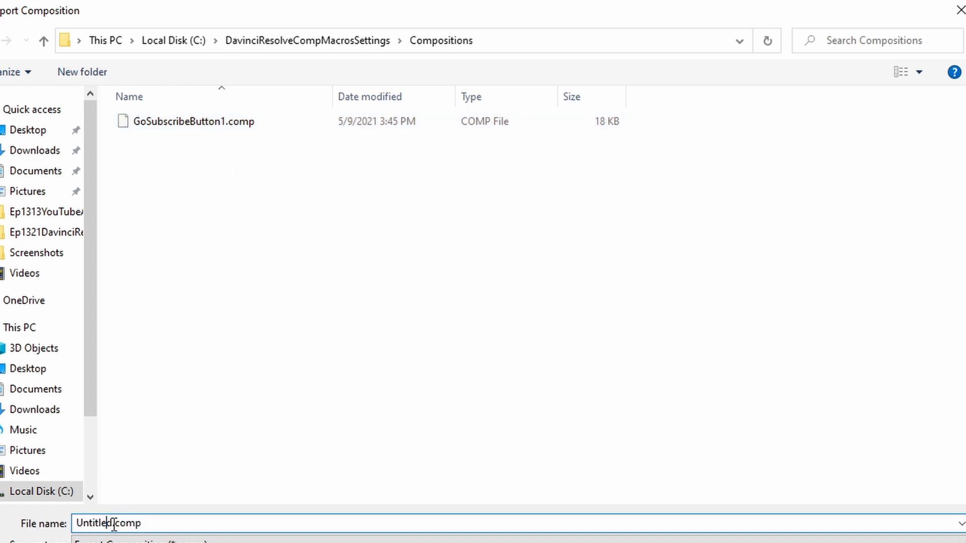
double_click(100, 523)
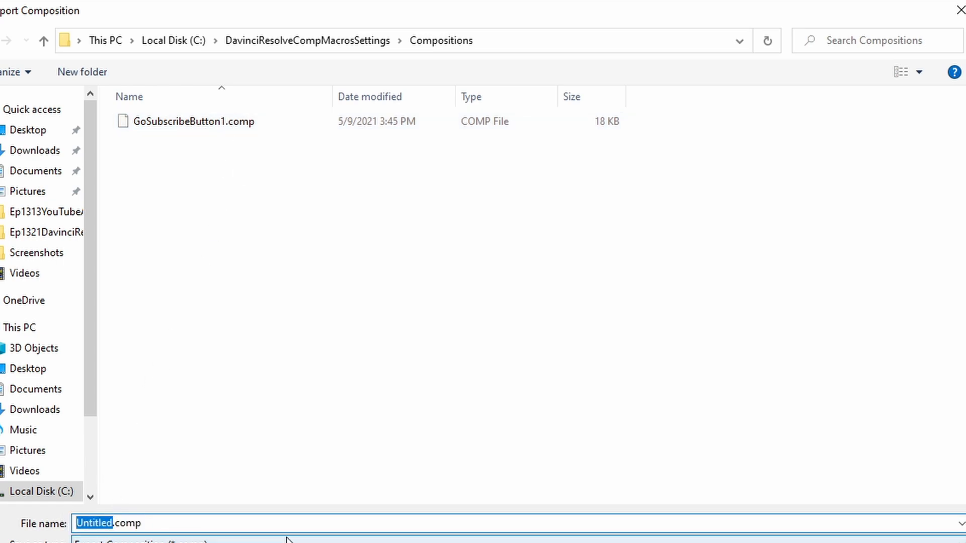
text(TestSubButton.comp)
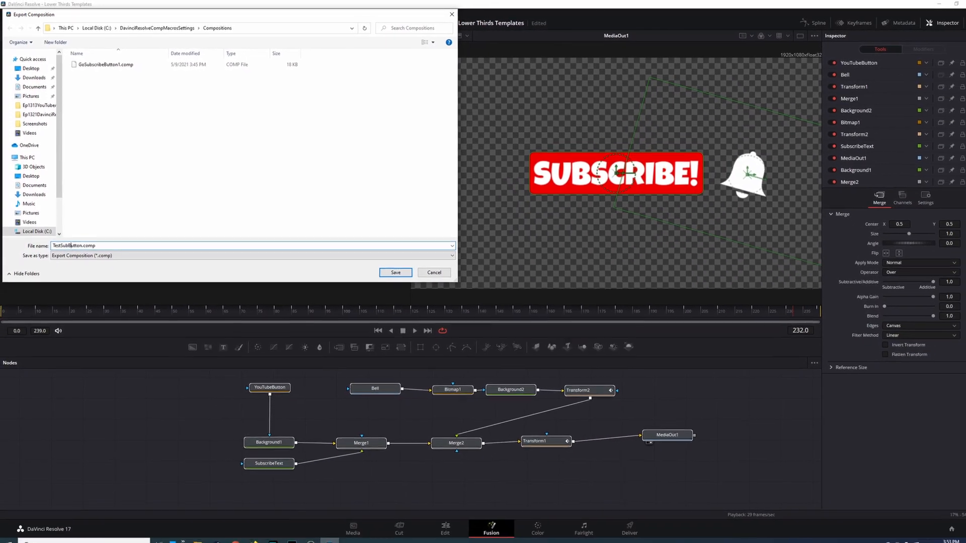
click(433, 273)
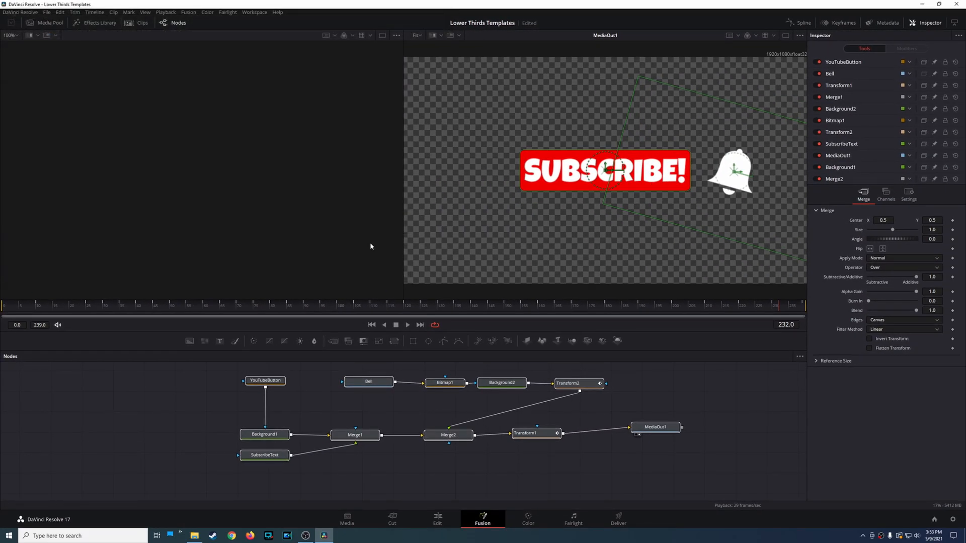
mouse_move(748, 402)
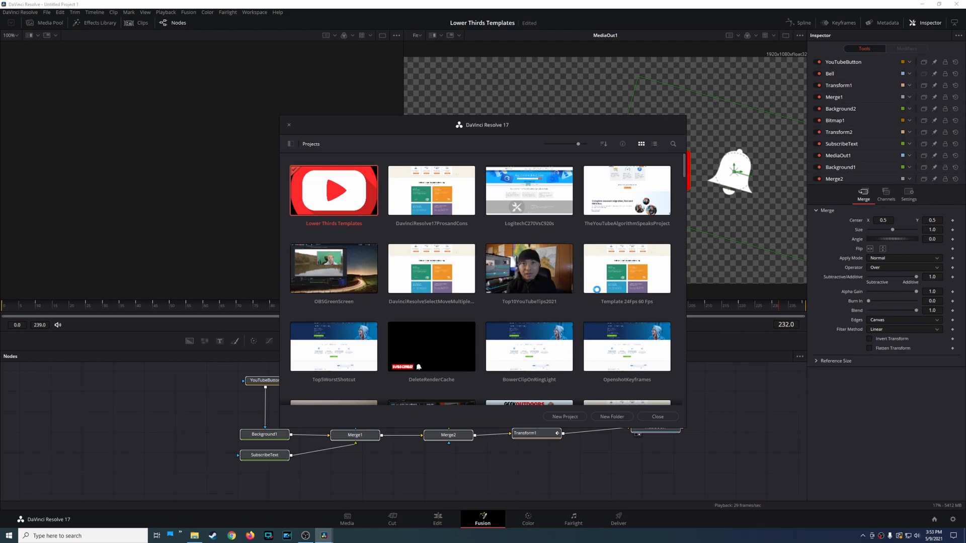
- Create a new untitled project from the Project Manager
click(436, 520)
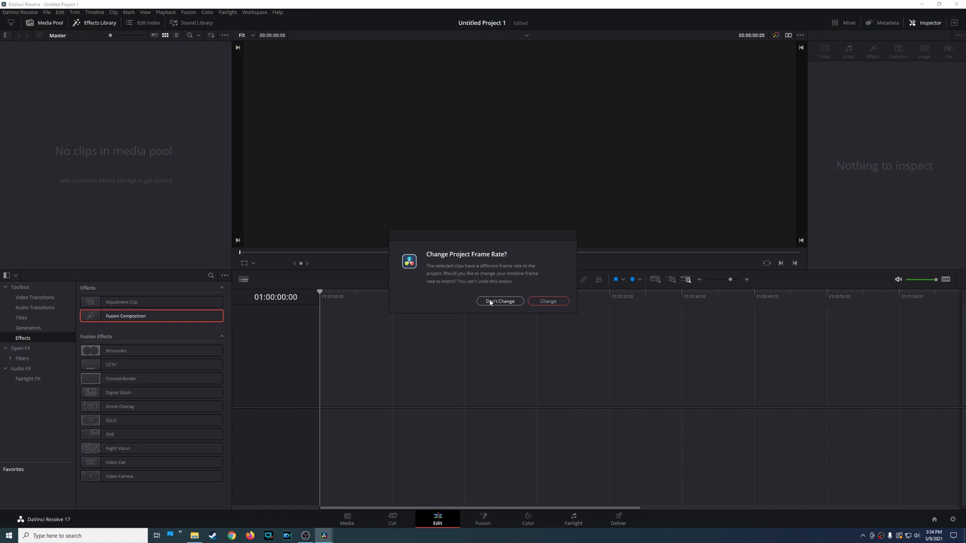
- Keep the existing frame rate and drop the beach clip onto a new Timeline 1
click(499, 300)
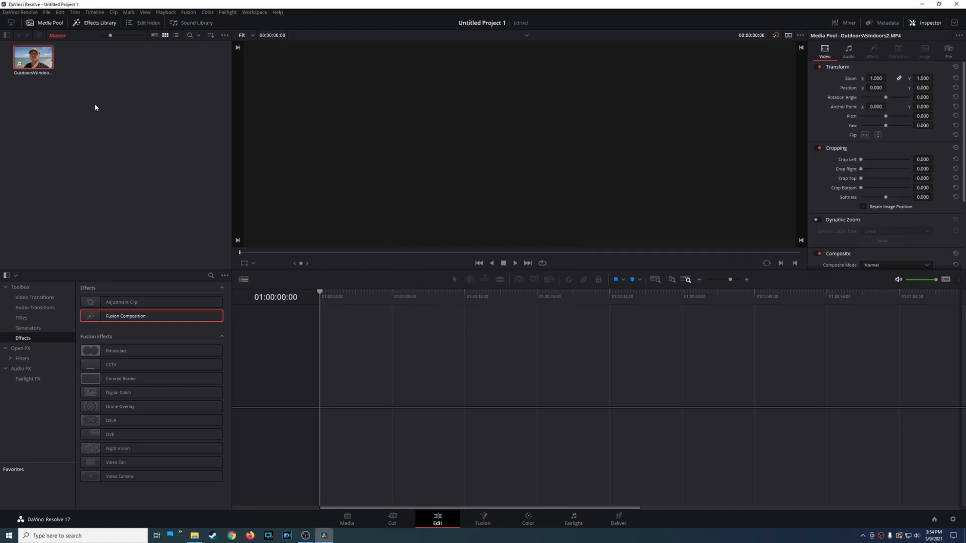
drag(33, 58, 351, 389)
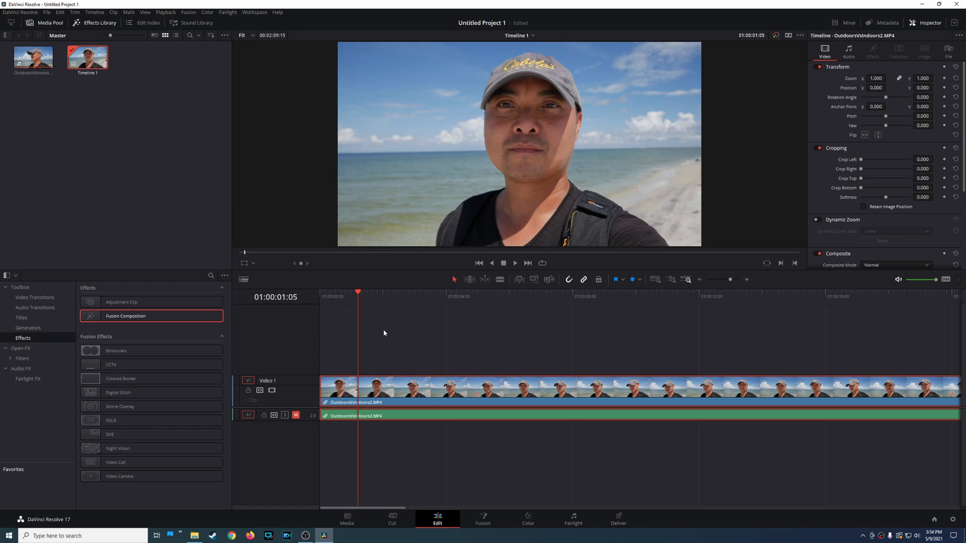
mouse_move(305, 329)
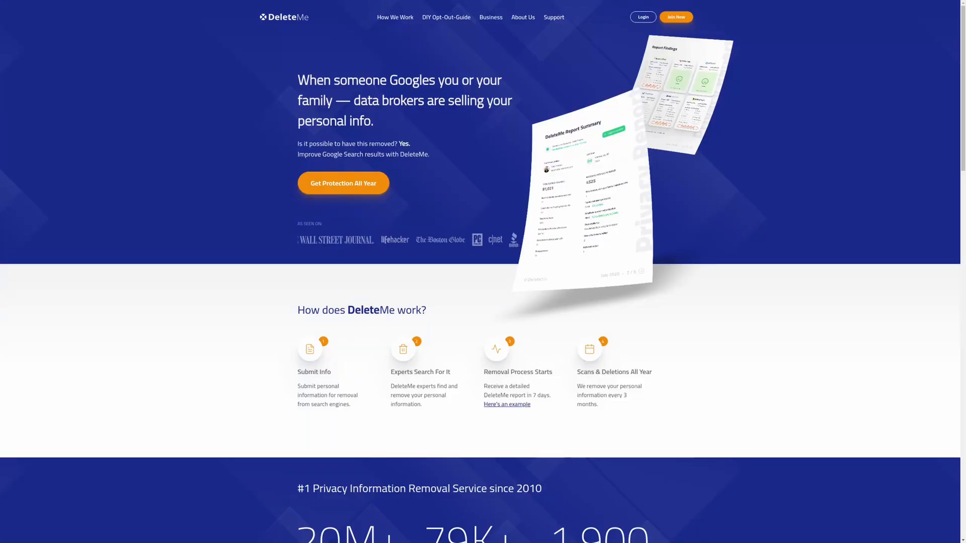
- Scroll the DeleteMe homepage down to the 'How does DeleteMe work?' and removed-data sections
scroll(down, 3)
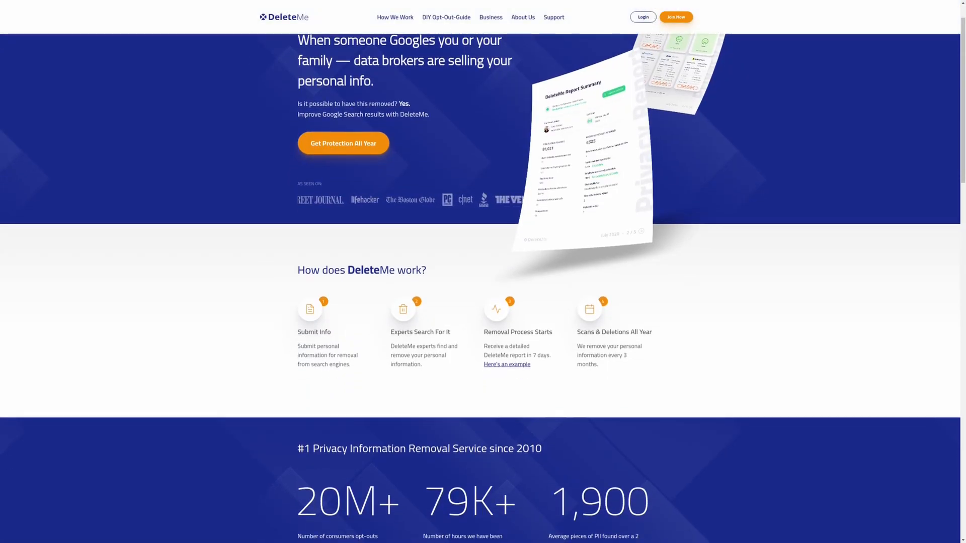
scroll(down, 3)
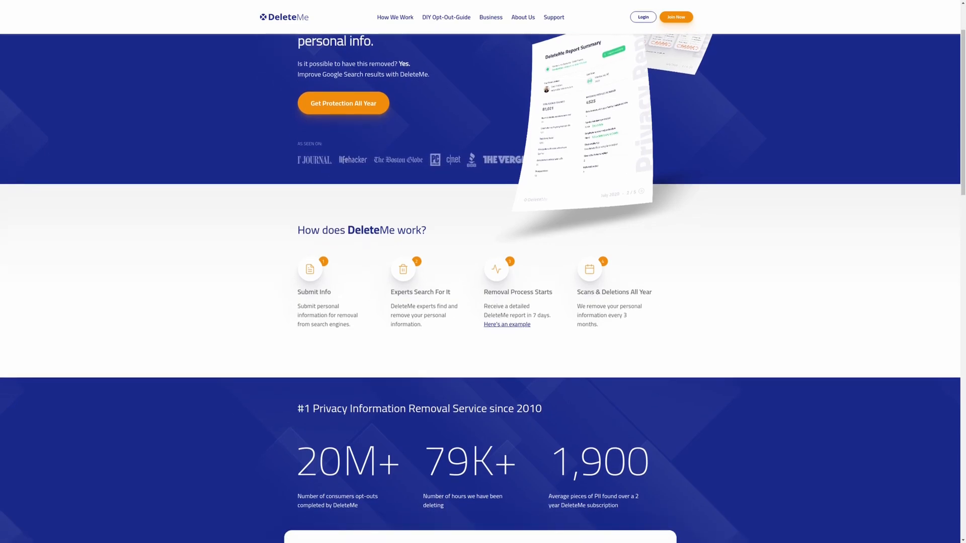
scroll(down, 3)
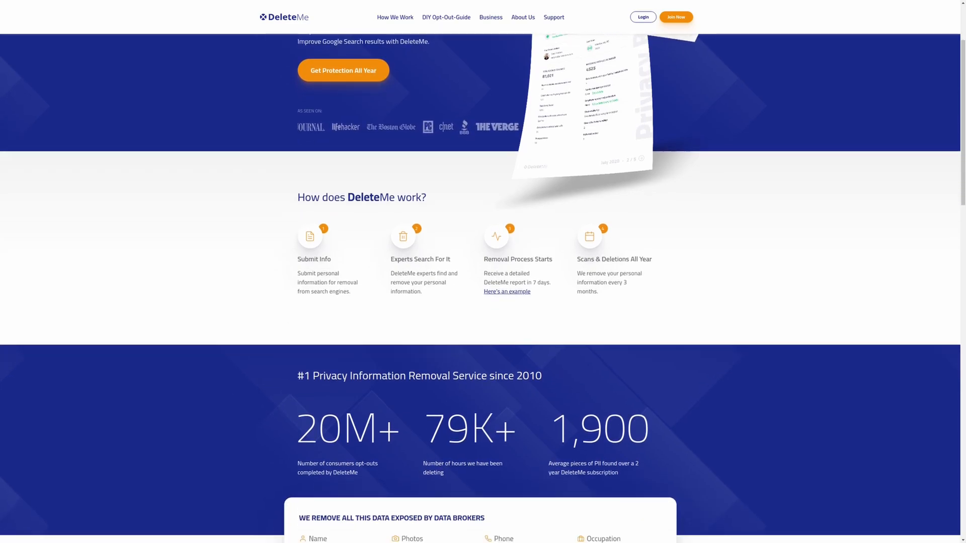
scroll(down, 3)
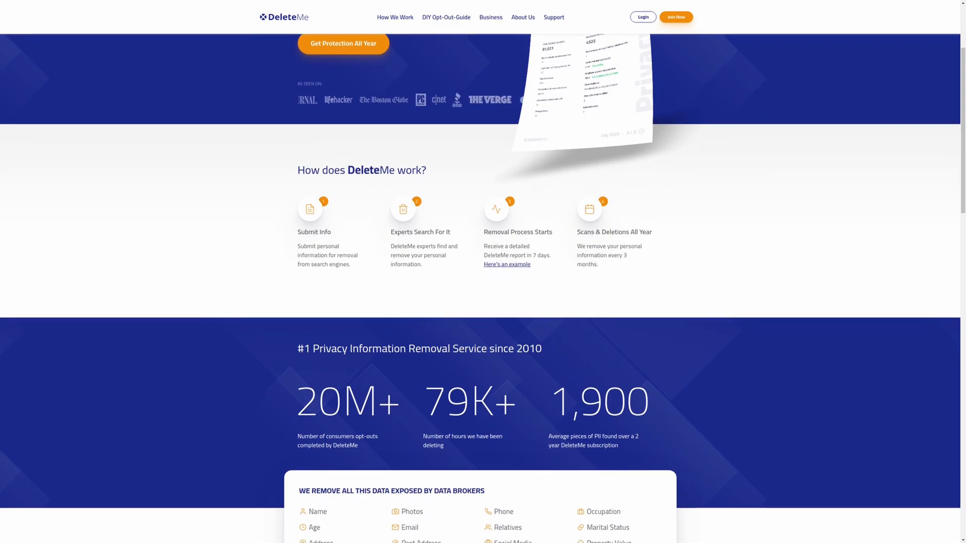
scroll(down, 3)
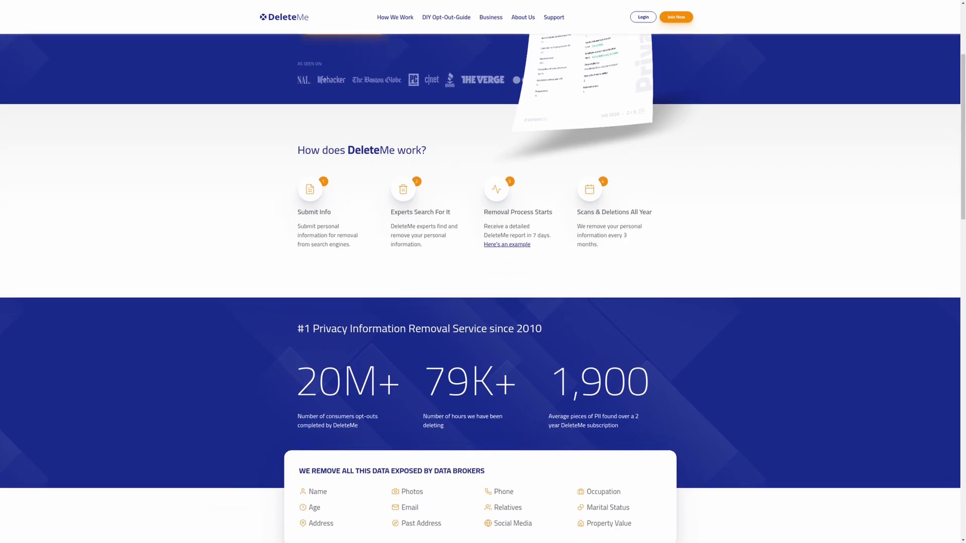
scroll(down, 3)
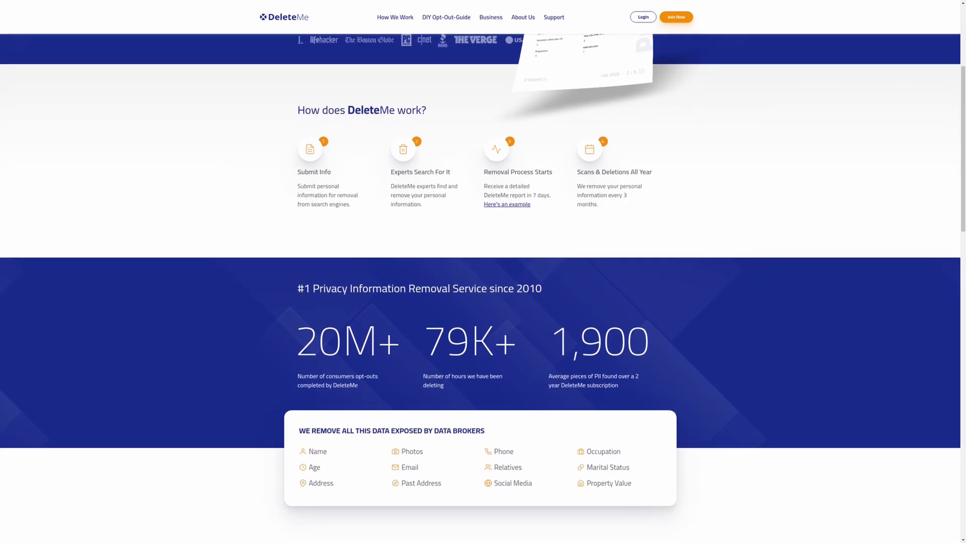
scroll(down, 3)
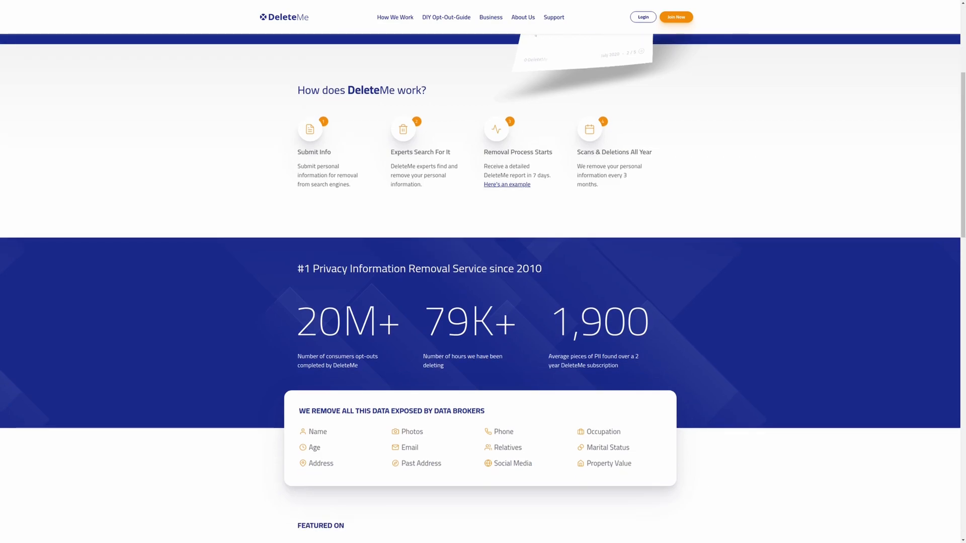
scroll(down, 3)
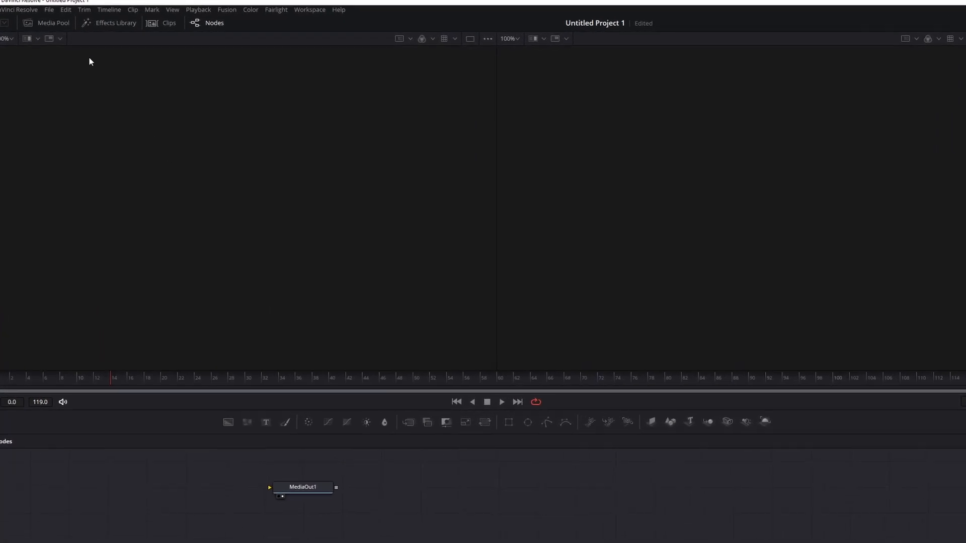
- Bring up the Import Fusion Composition dialog from the File menu
click(50, 10)
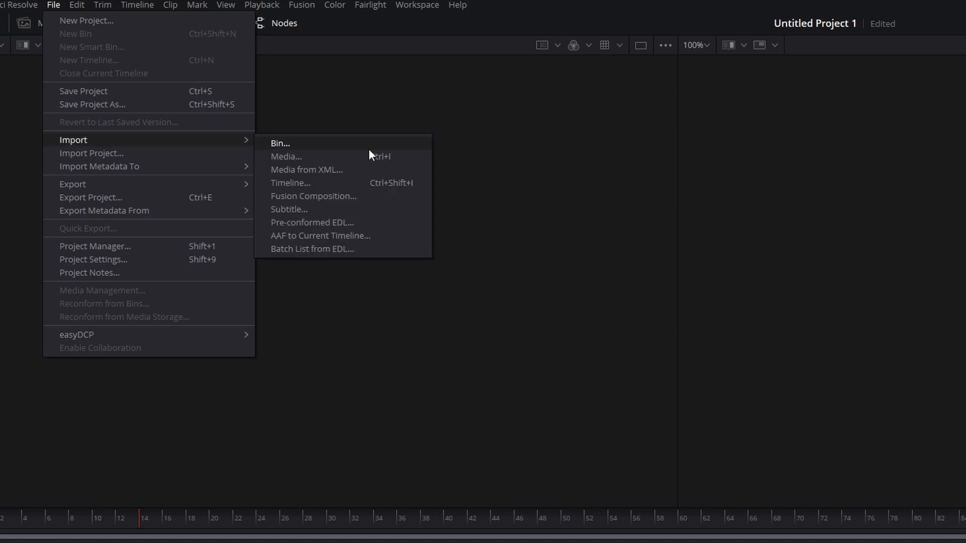
mouse_move(338, 202)
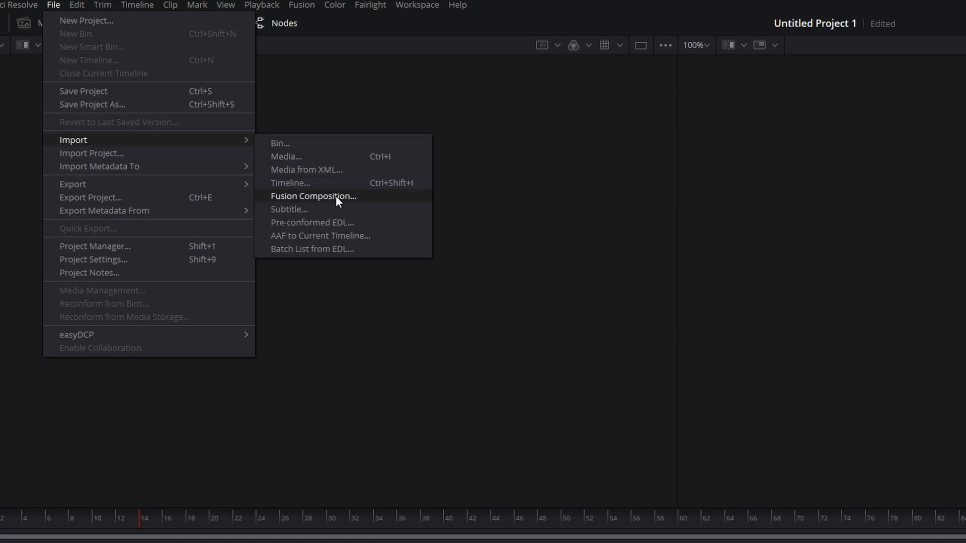
click(314, 196)
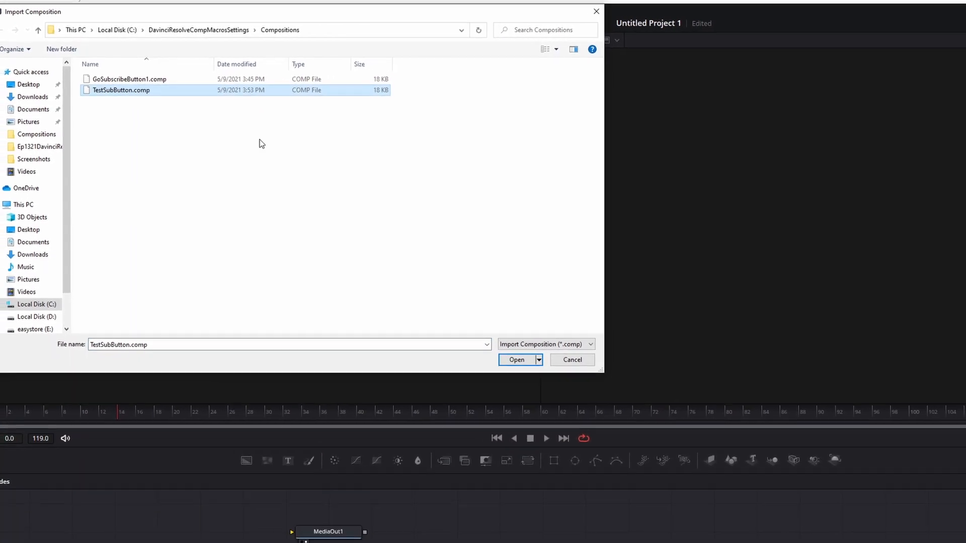
- Import TestSubButton.comp so its subscribe-button node graph feeds MediaOut1
click(516, 359)
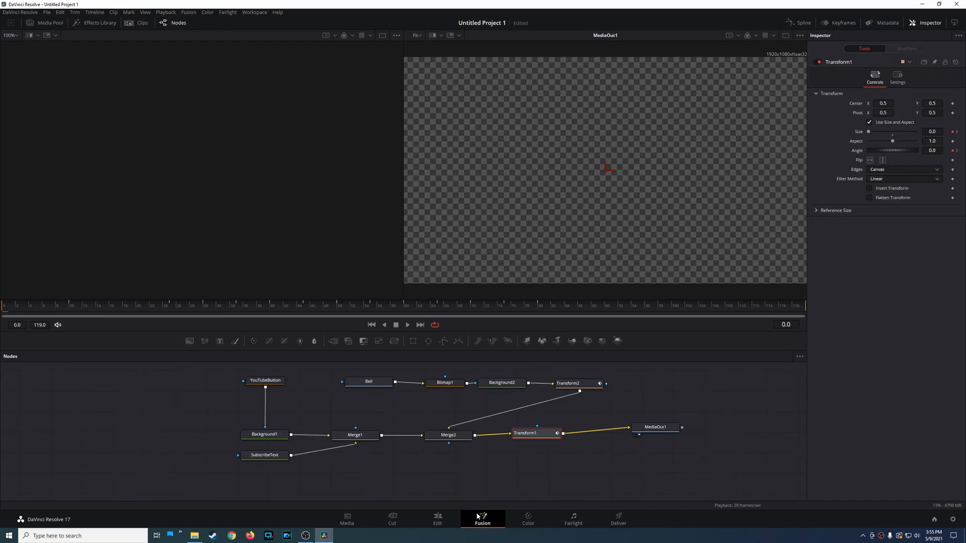
mouse_move(521, 374)
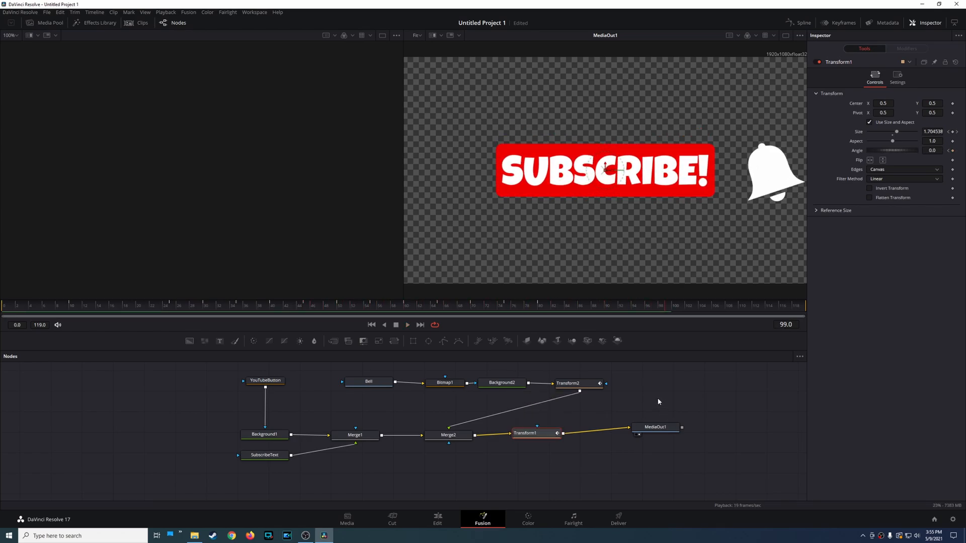
mouse_move(448, 533)
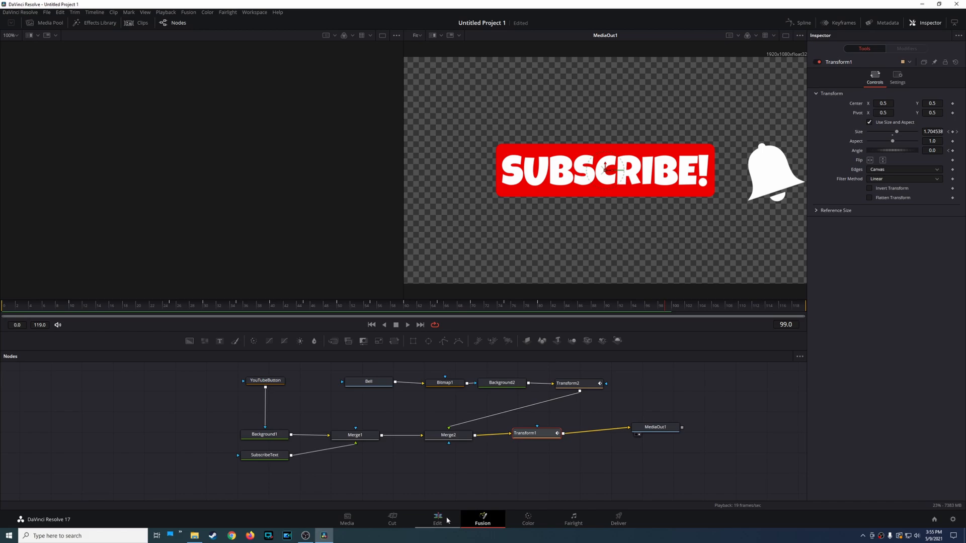
- Lengthen the Fusion Composition clip on V2 to cover more of the beach footage
click(435, 523)
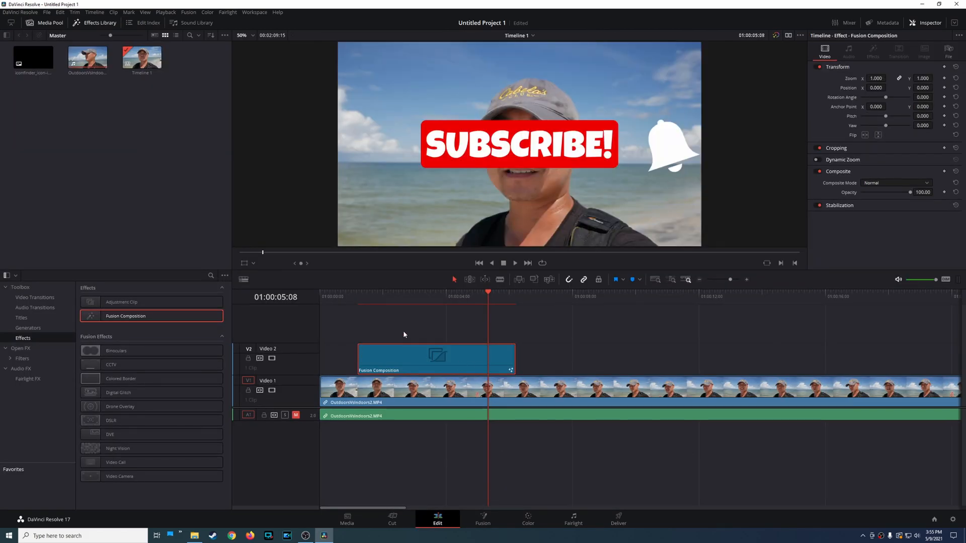
click(436, 359)
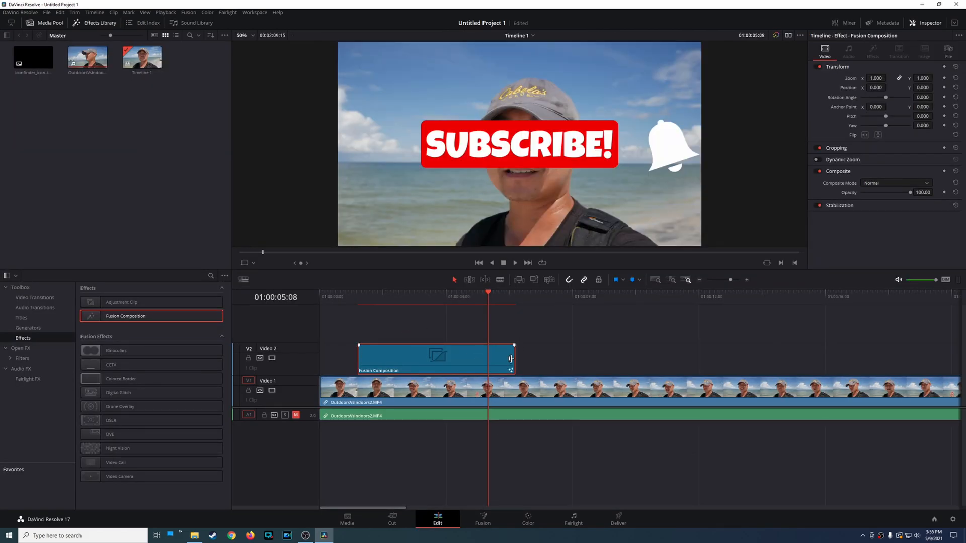
click(358, 294)
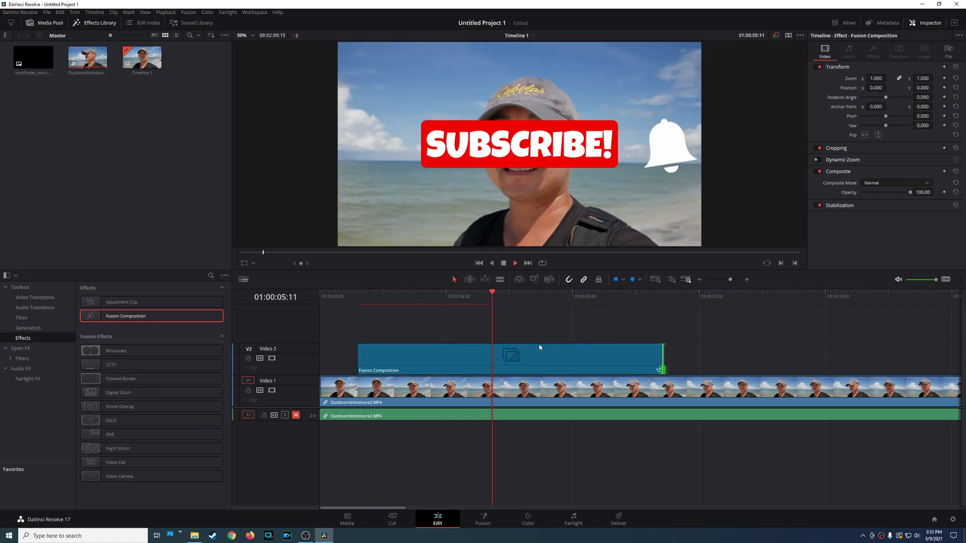
click(511, 358)
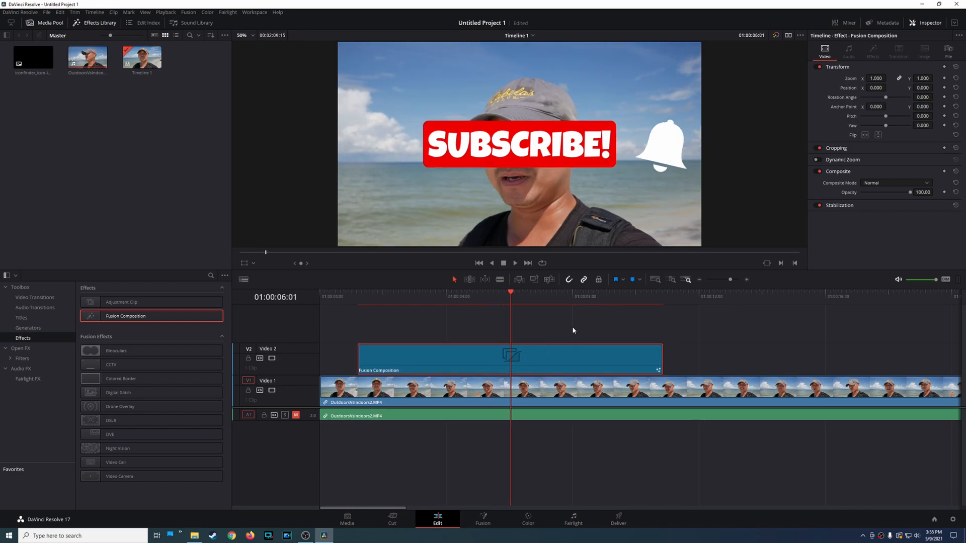
click(514, 263)
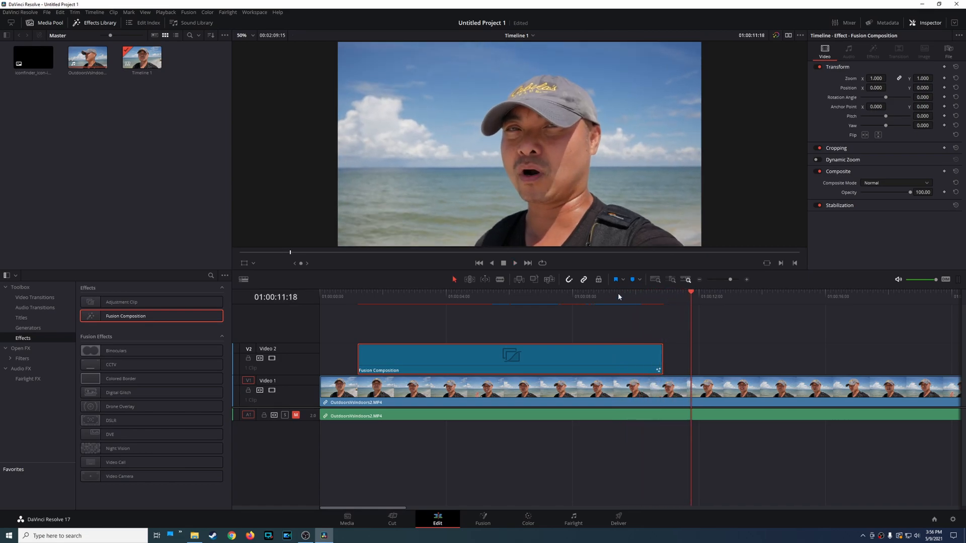
- Move the SUBSCRIBE! graphic to the lower-left and shrink it to about 0.58 zoom, then rewind to preview
click(409, 296)
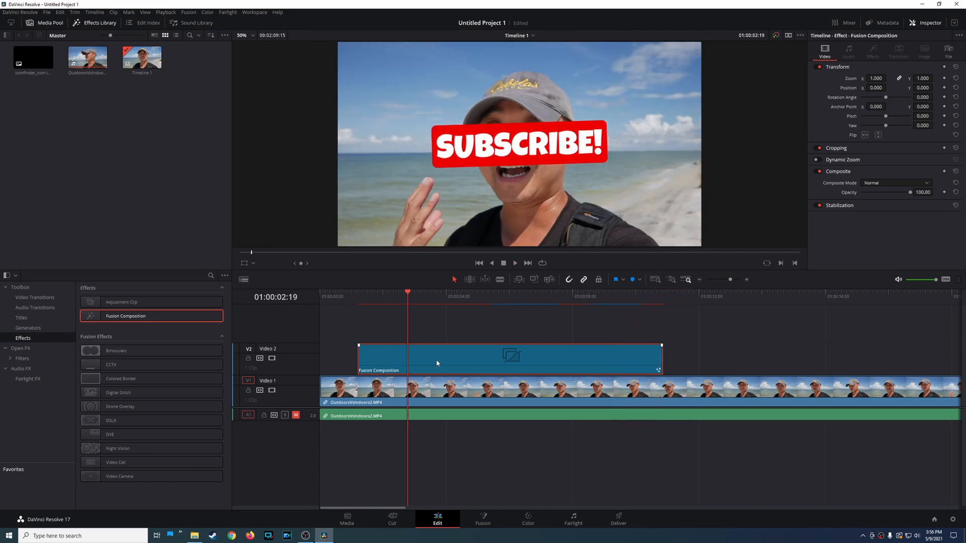
mouse_move(533, 149)
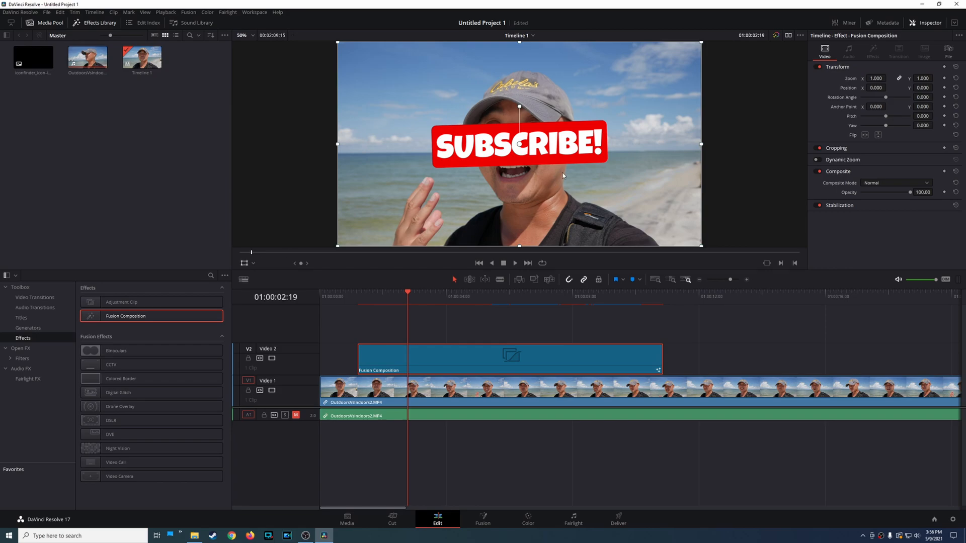
mouse_move(836, 73)
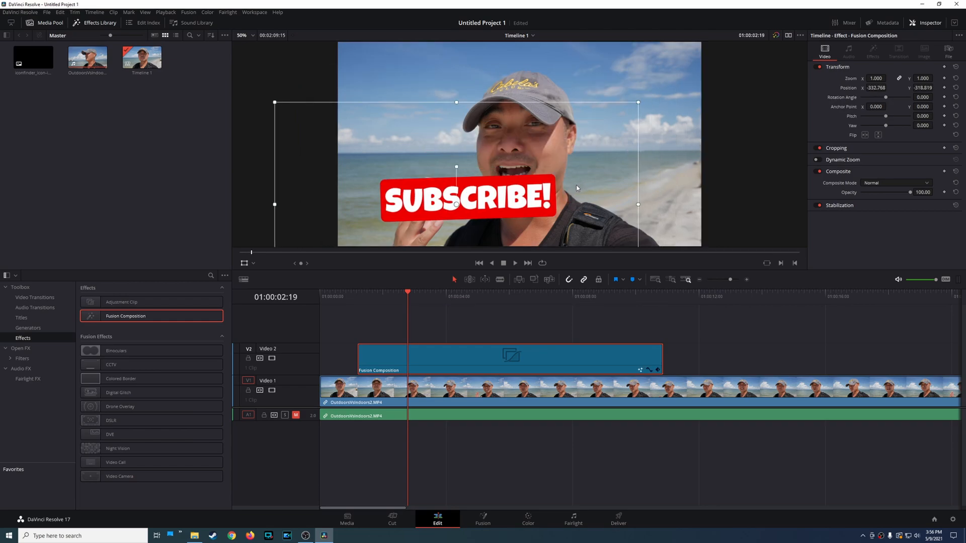
drag(637, 102, 610, 116)
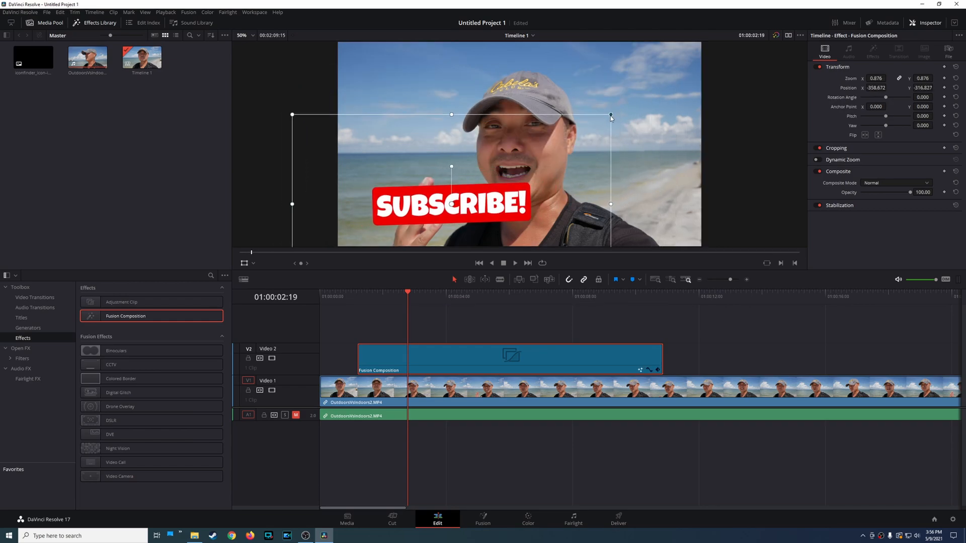
drag(610, 117, 554, 144)
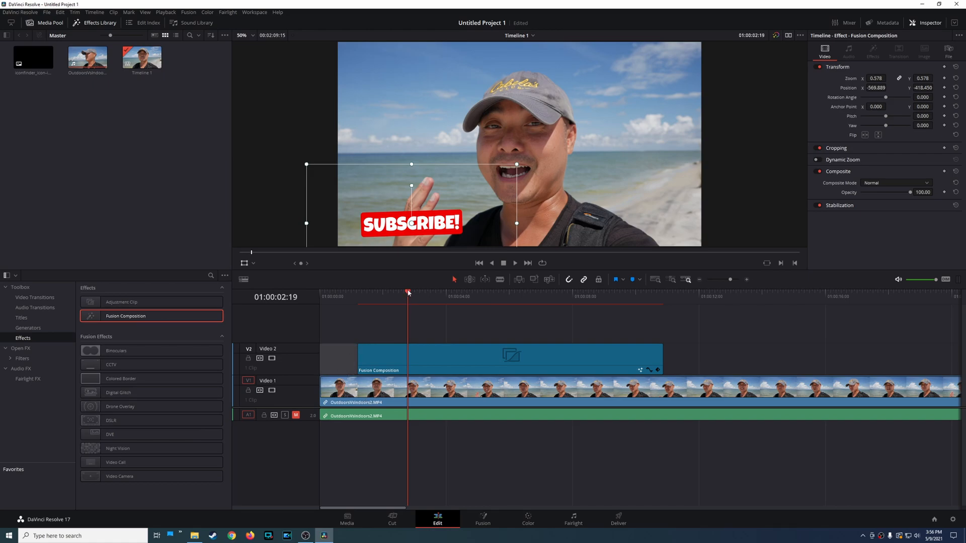
click(340, 291)
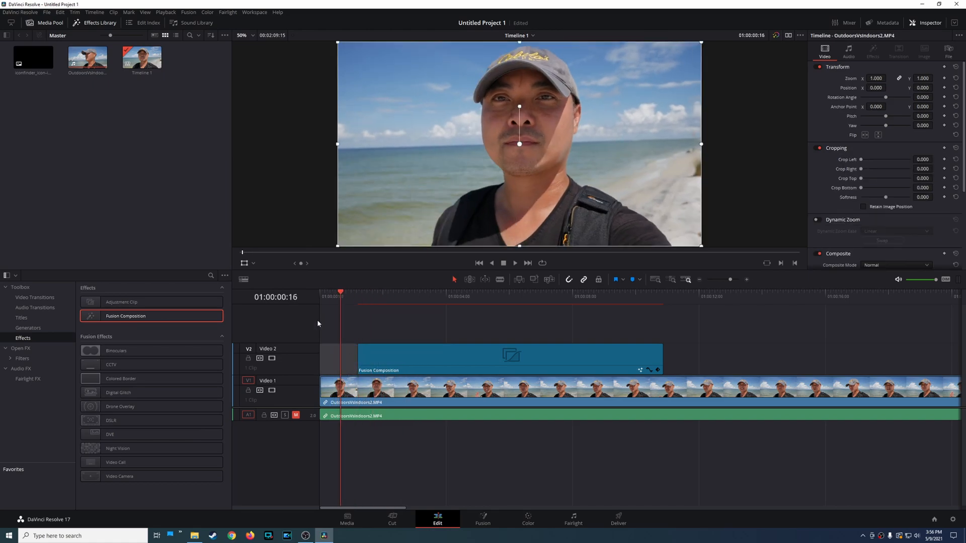
- Play back the overlay and extend the Fusion Composition clip further along the beach footage
click(515, 263)
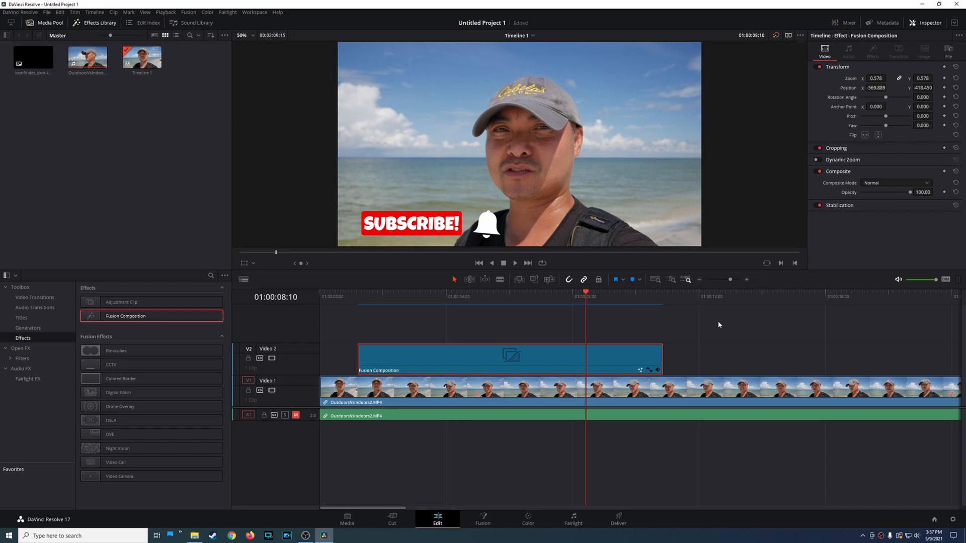
mouse_move(713, 324)
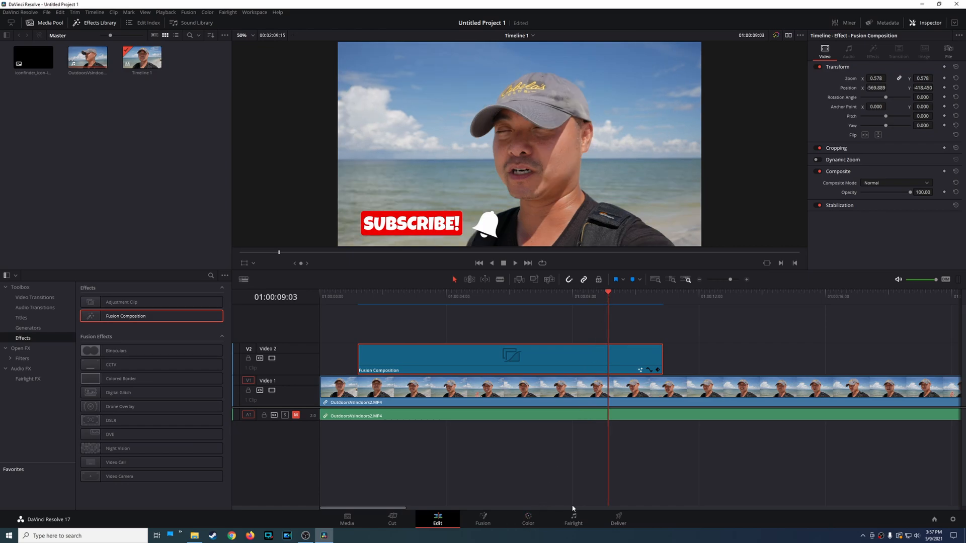
mouse_move(688, 479)
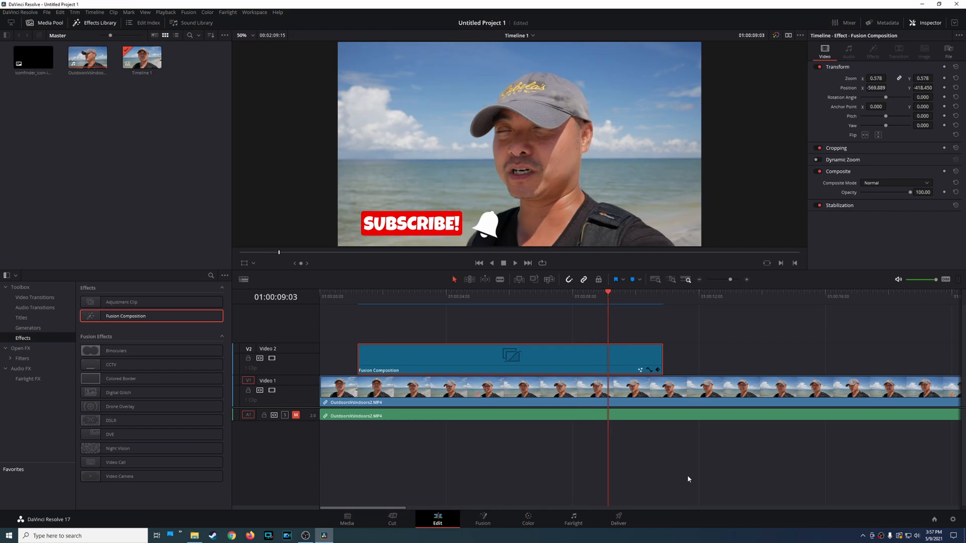
mouse_move(686, 473)
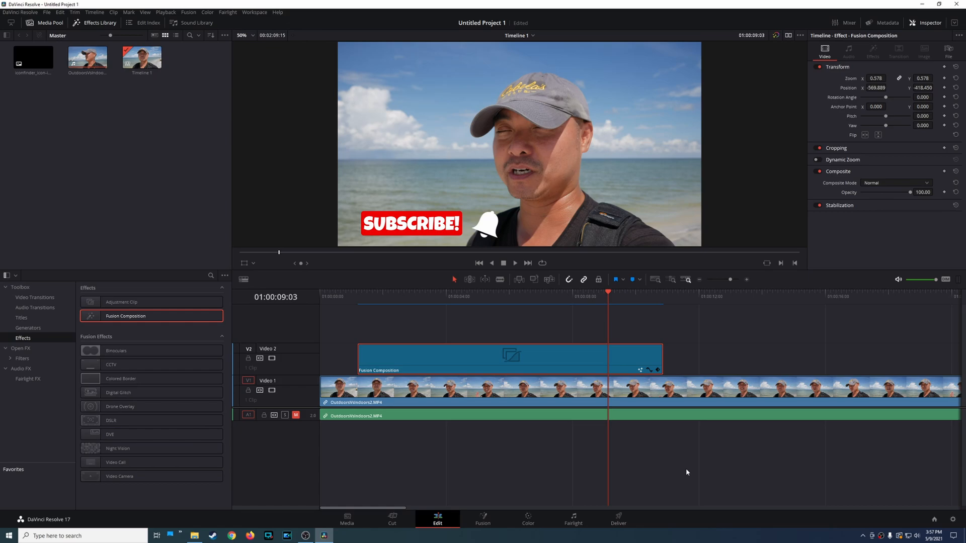
click(514, 264)
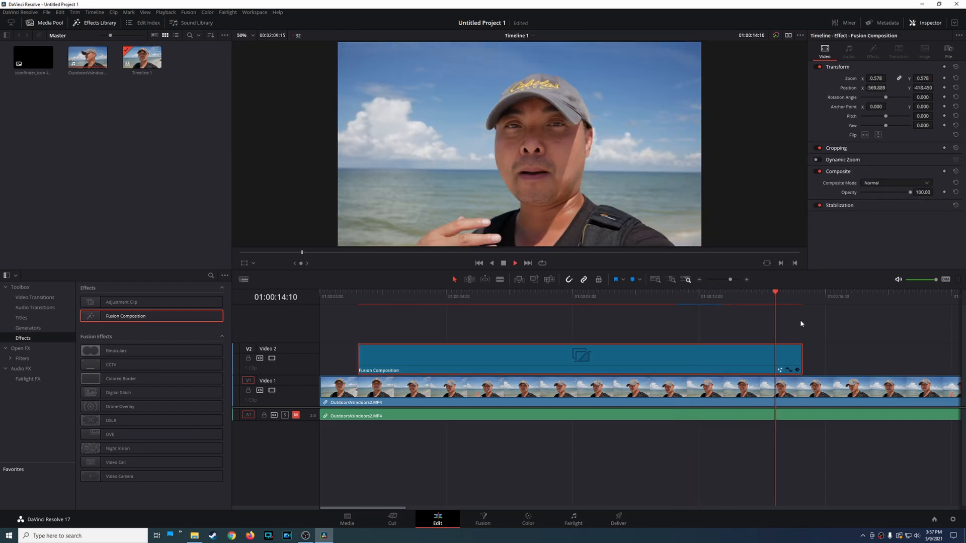
click(630, 300)
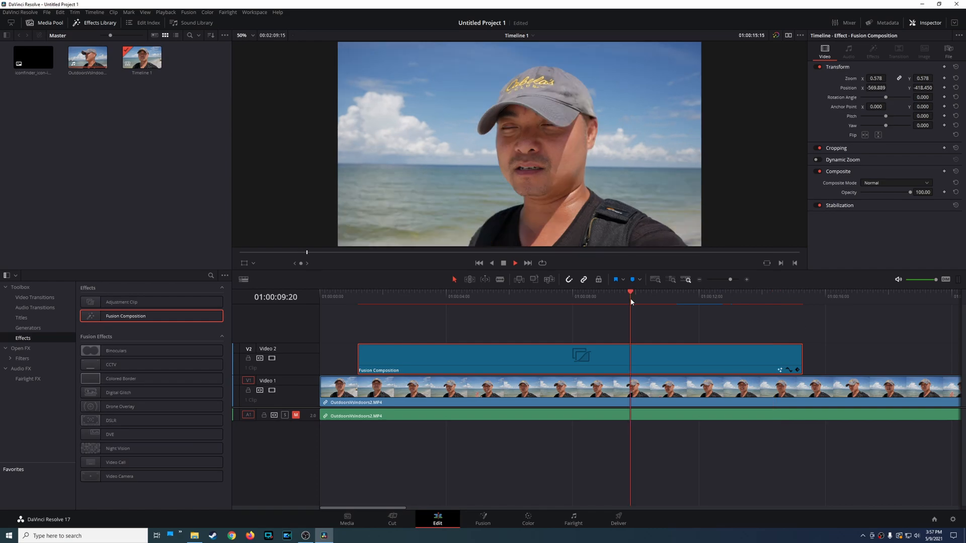